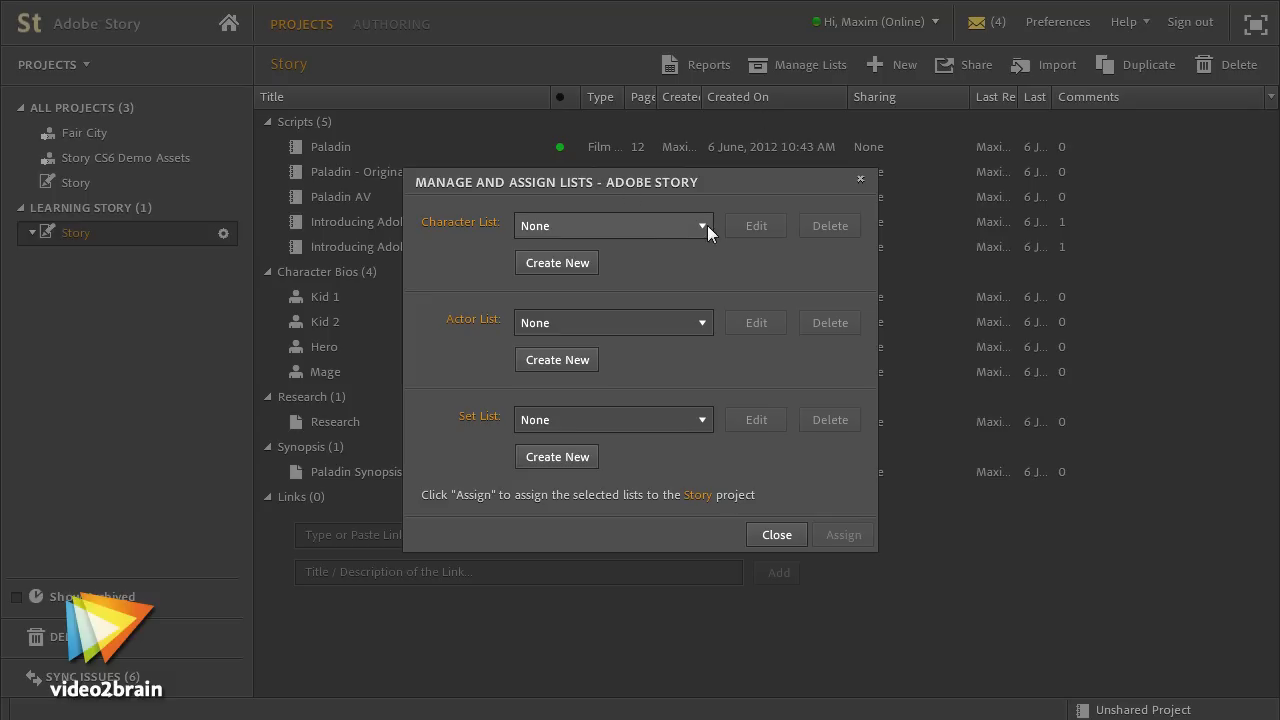
mouse_move(435, 283)
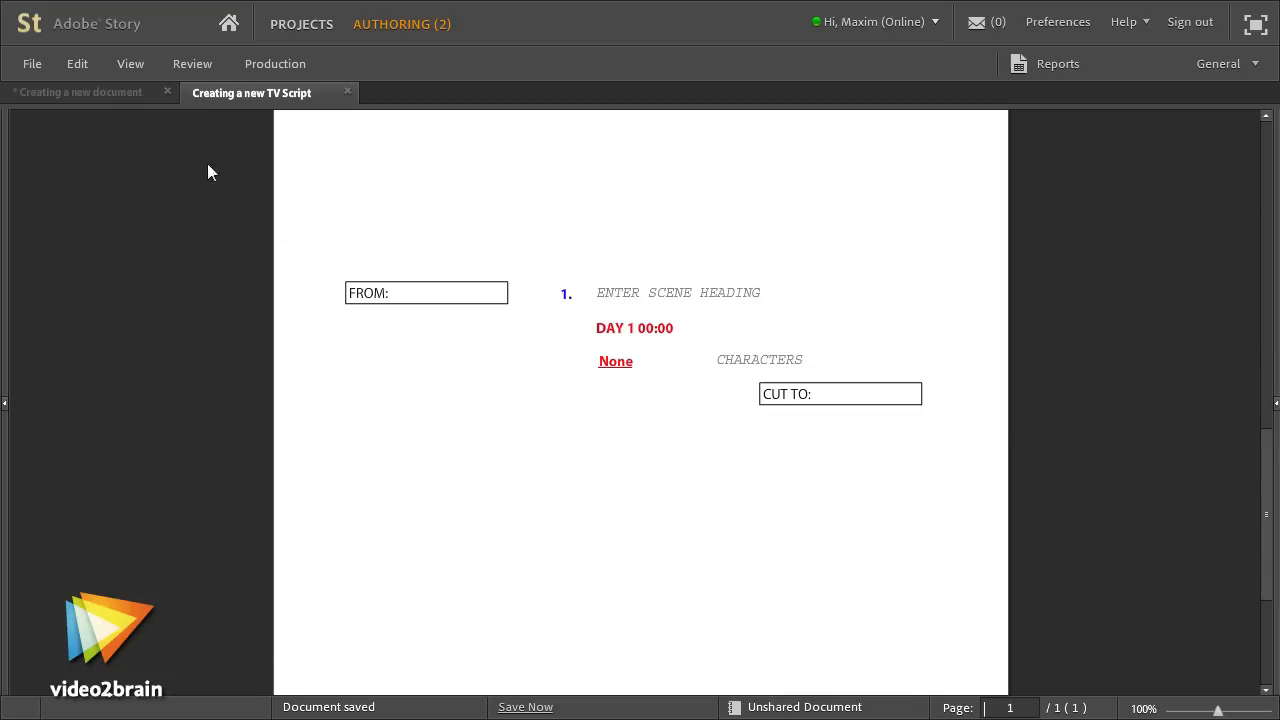
Open the Automated Layout and Formatting script with its exterior forest scene and action line.
click(891, 64)
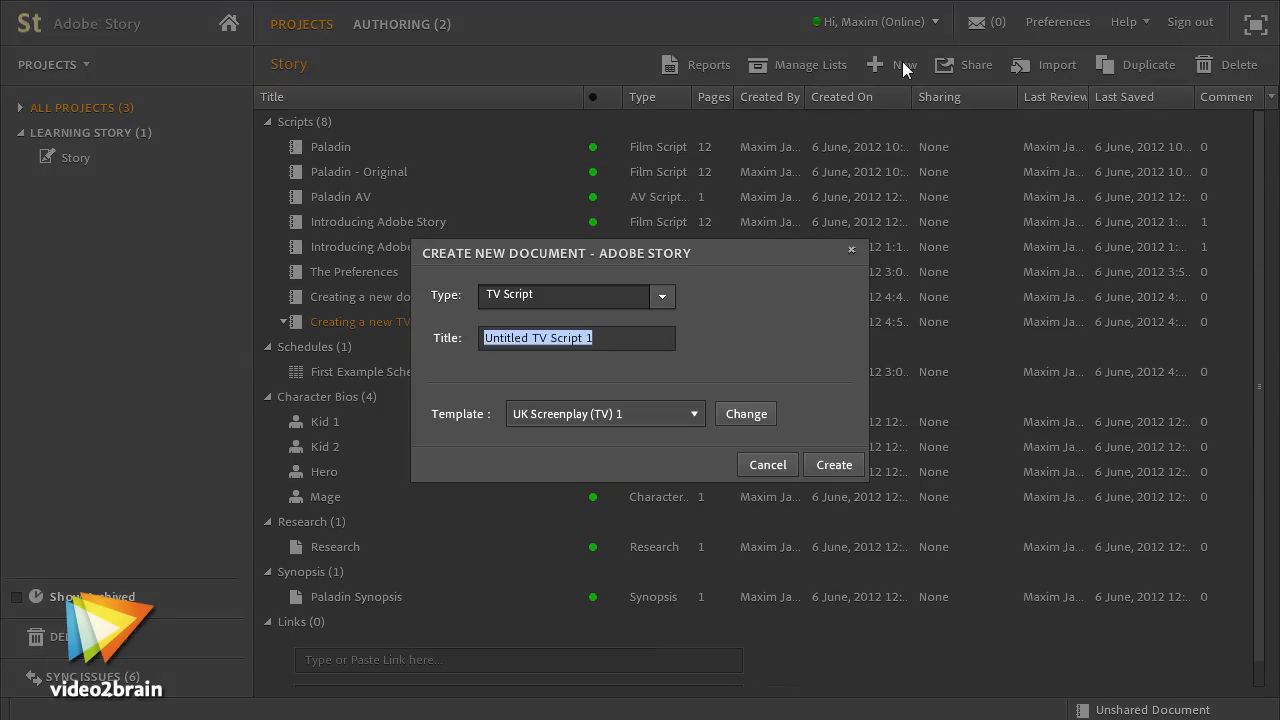
click(661, 296)
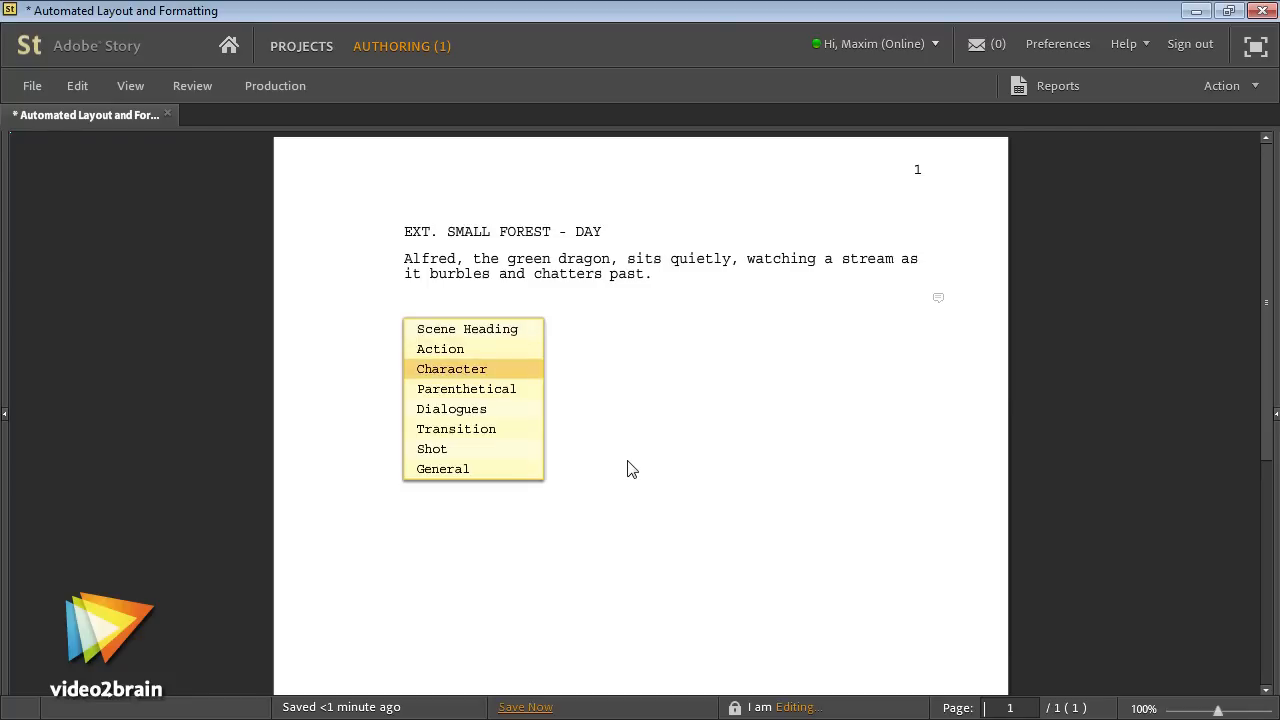
In Revisions Complete, type 'Not so sure about' and show the Production options for scene 5.
click(466, 388)
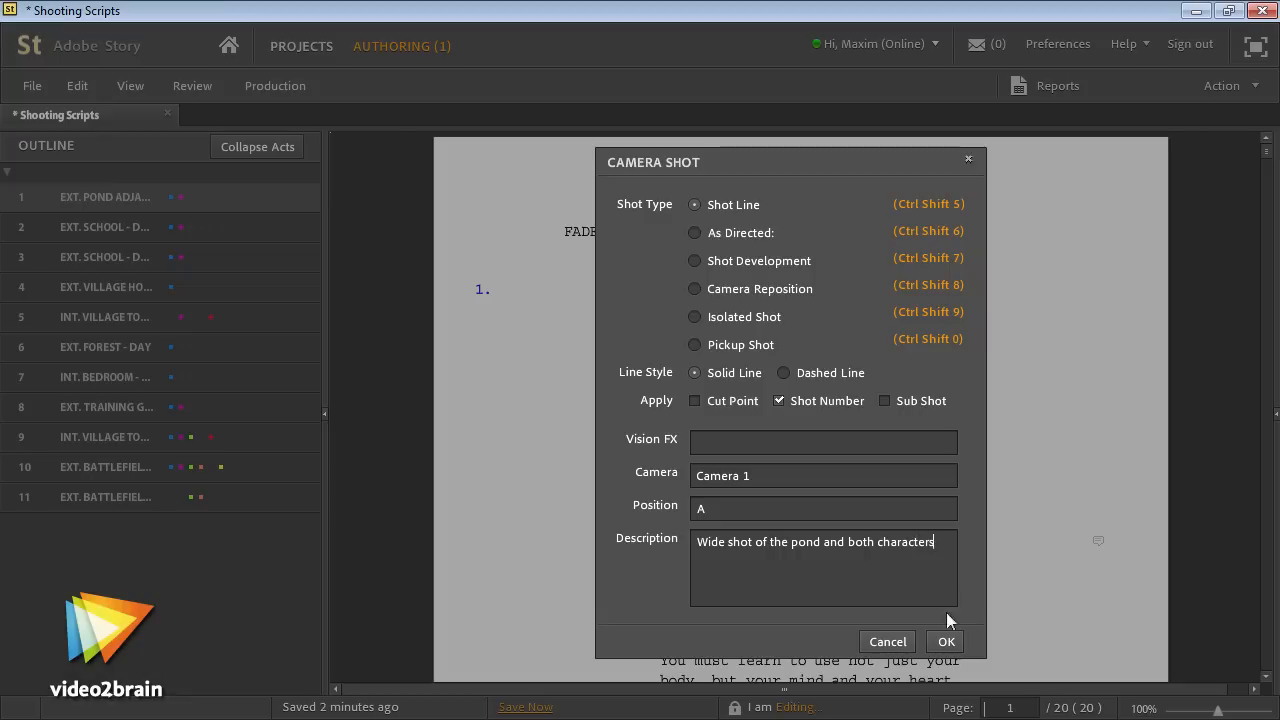
click(945, 641)
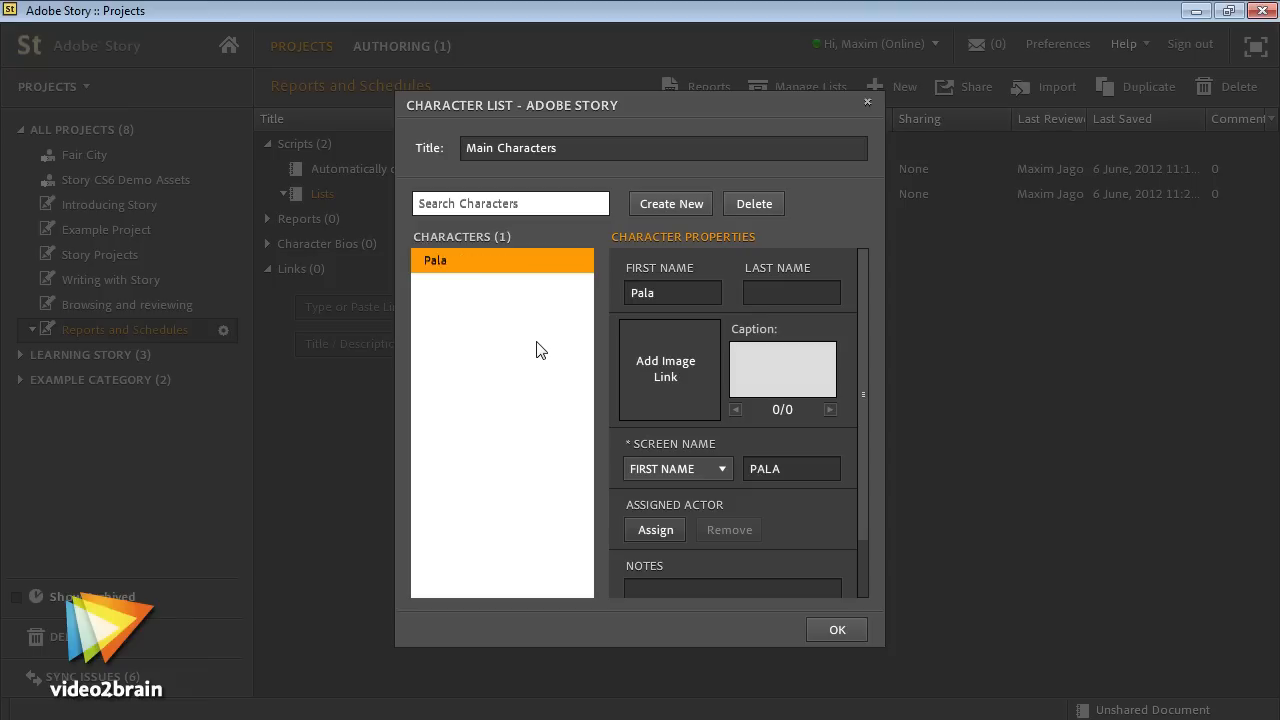
click(670, 203)
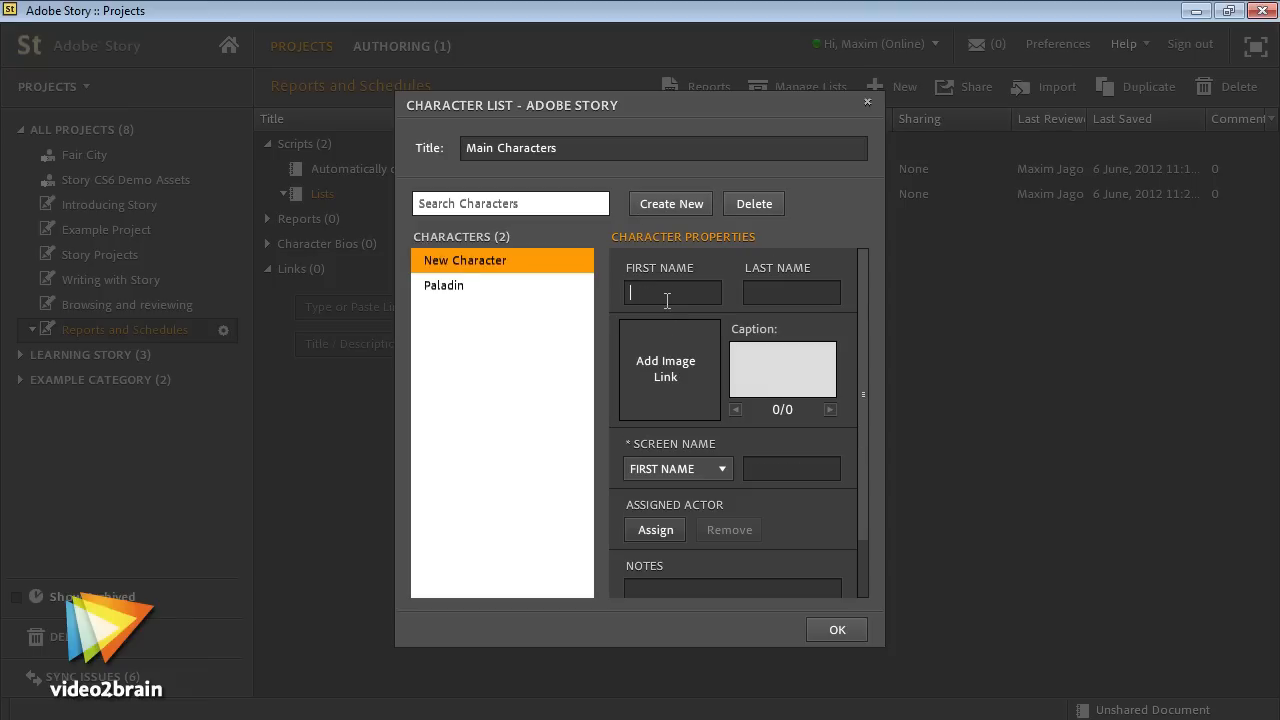
click(836, 629)
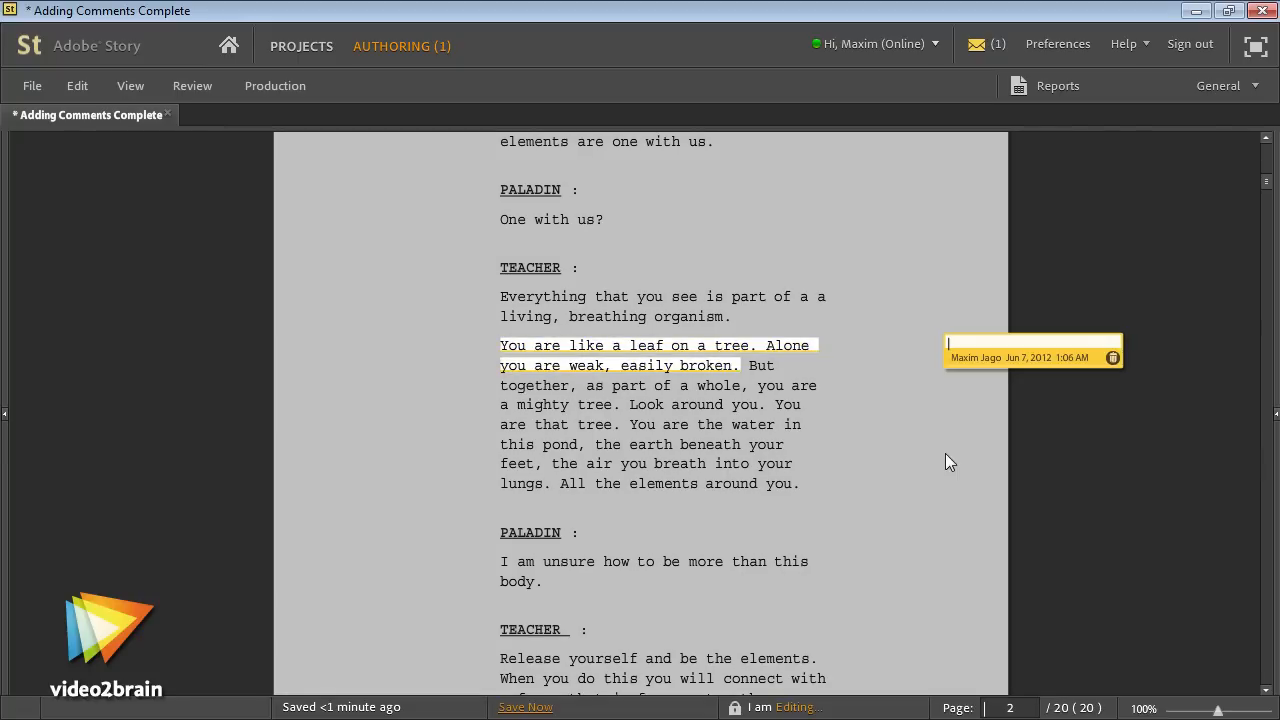
text(Not so sure about)
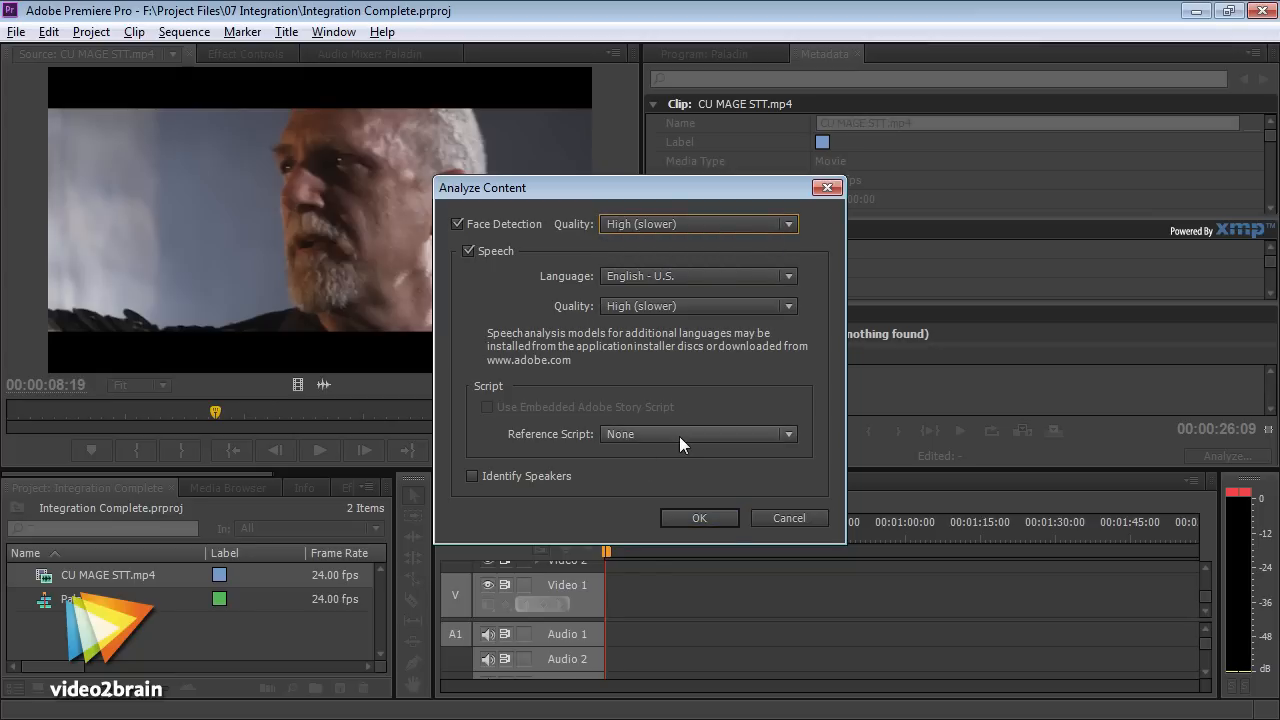
click(699, 518)
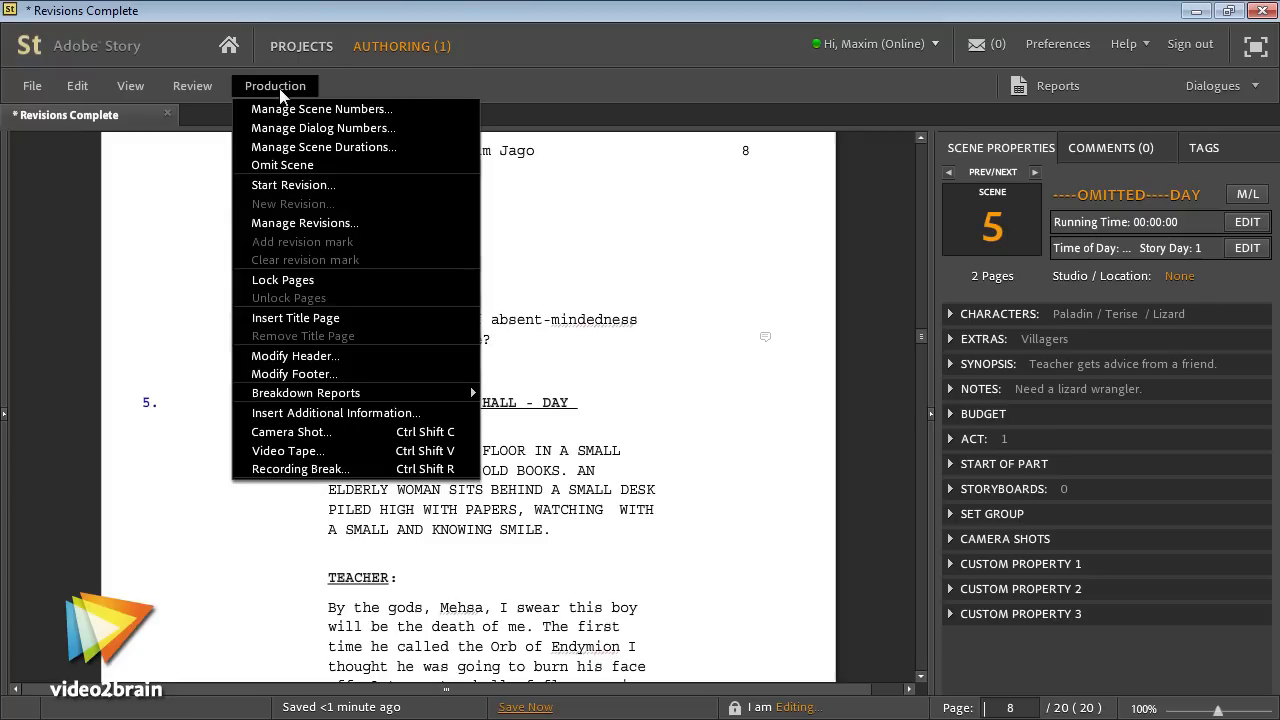
Open Sharing Complete and add an ORB character line after MAXIM's dialogue.
click(304, 222)
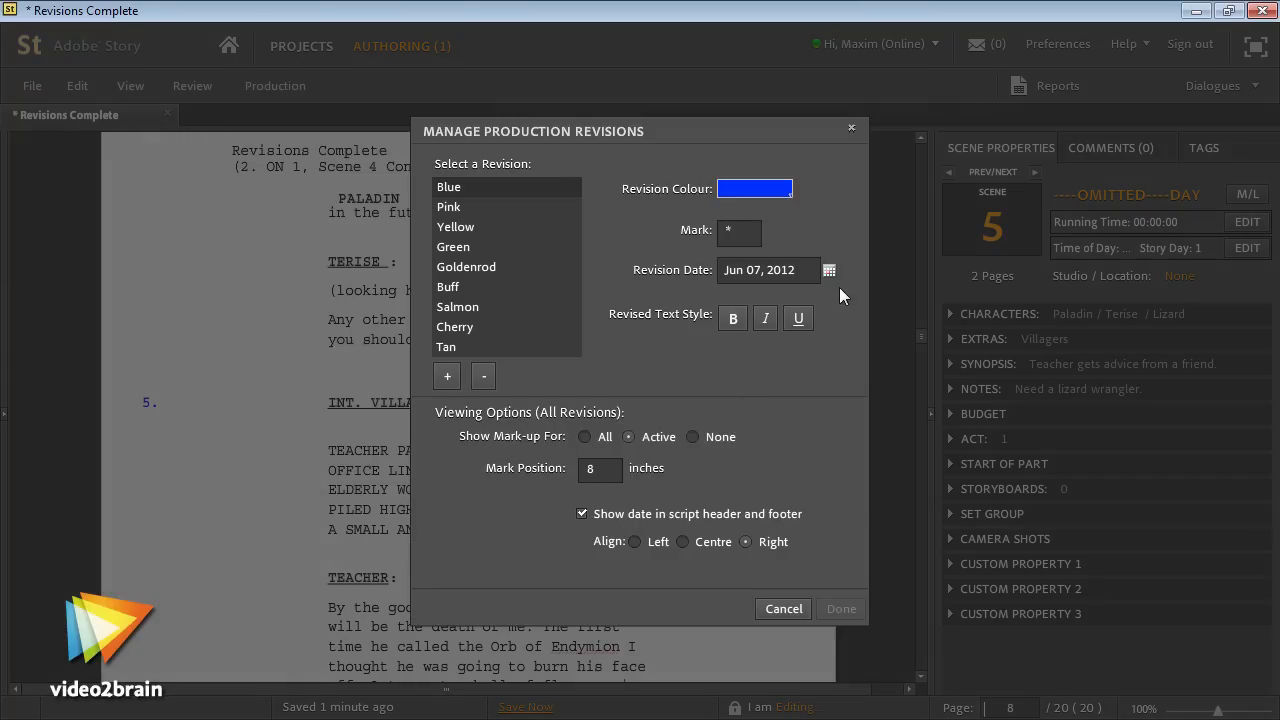
click(840, 608)
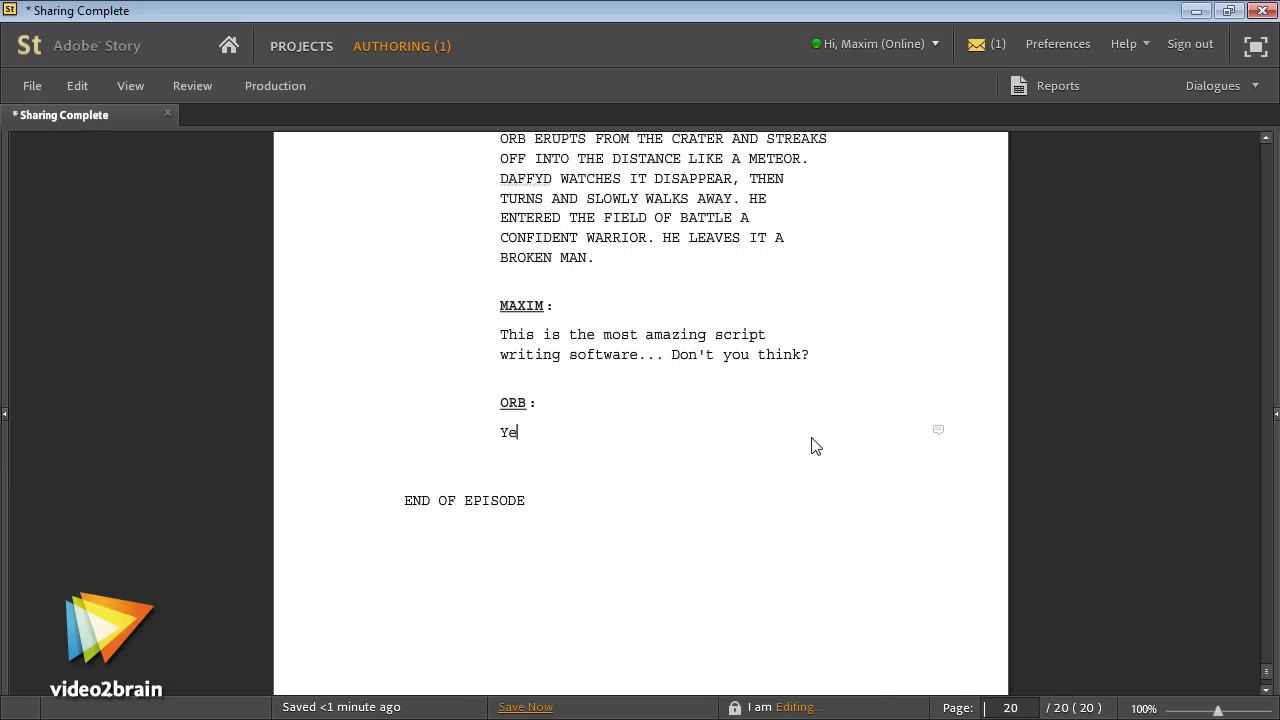
Add the tracked sentence 'I don't think.' to PALADIN's line 'I can't do this!'.
text(s Maxim, it's tru)
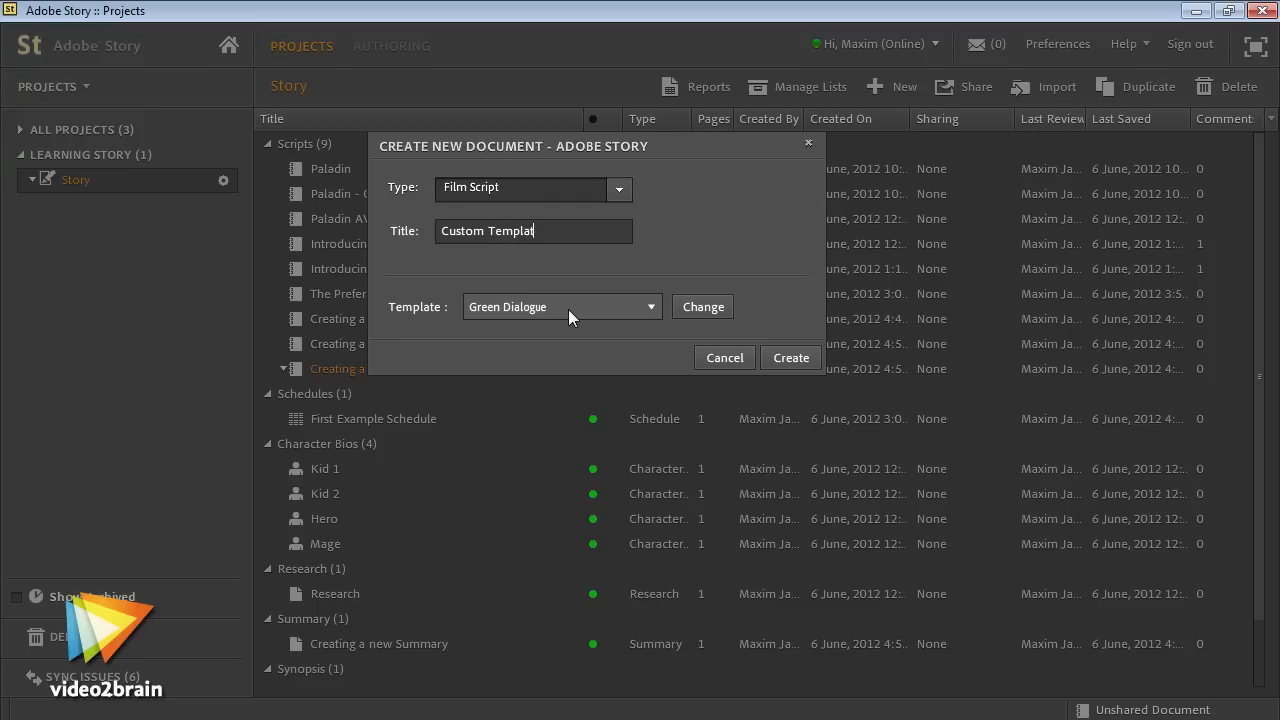
click(790, 357)
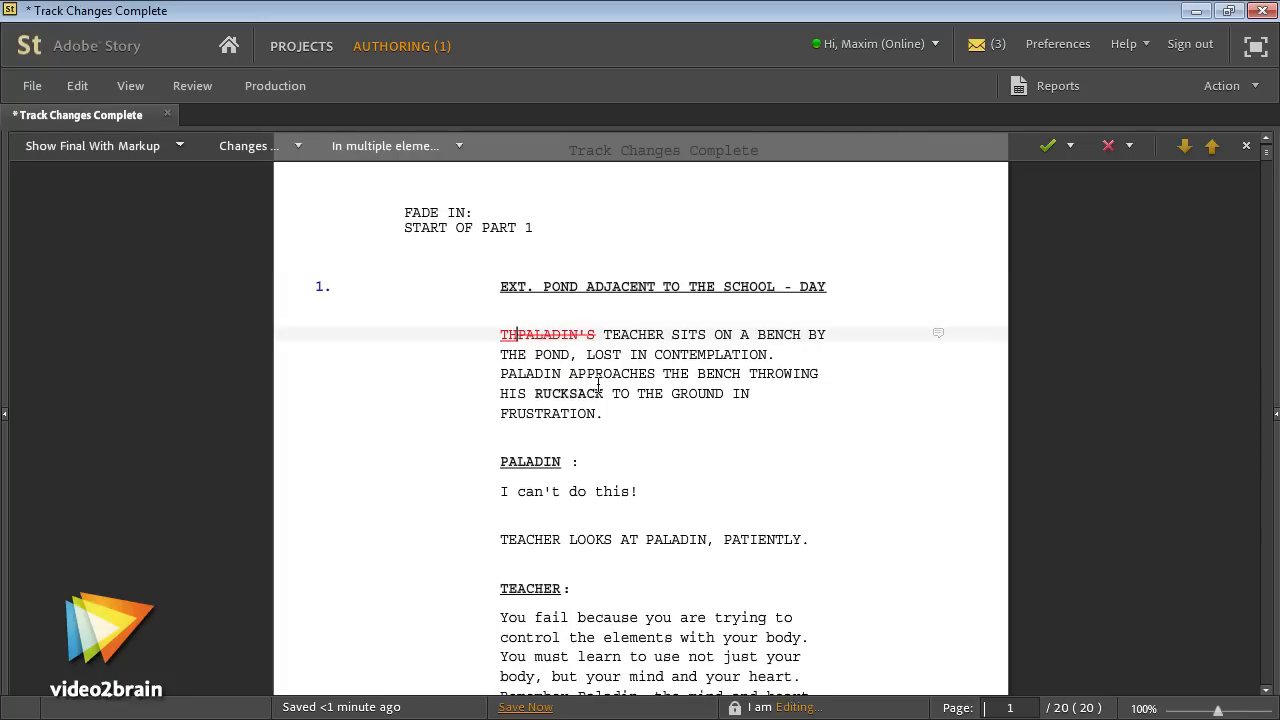
text(I don't think.)
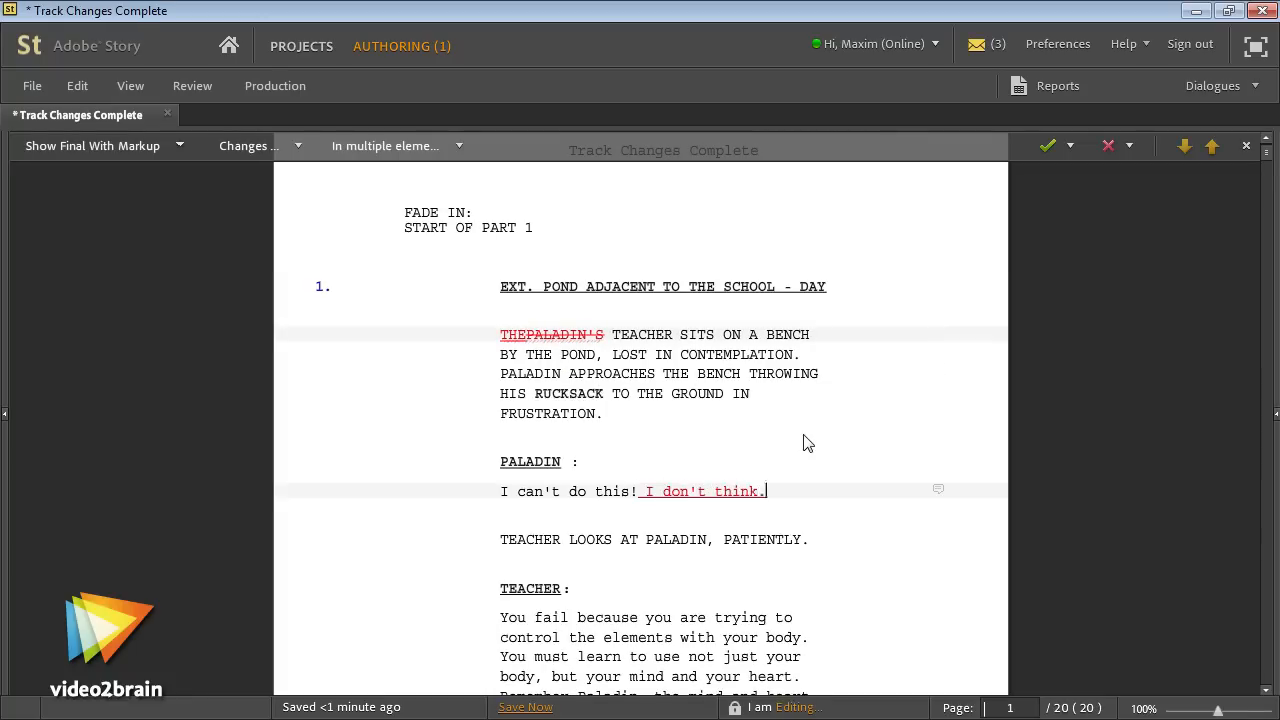